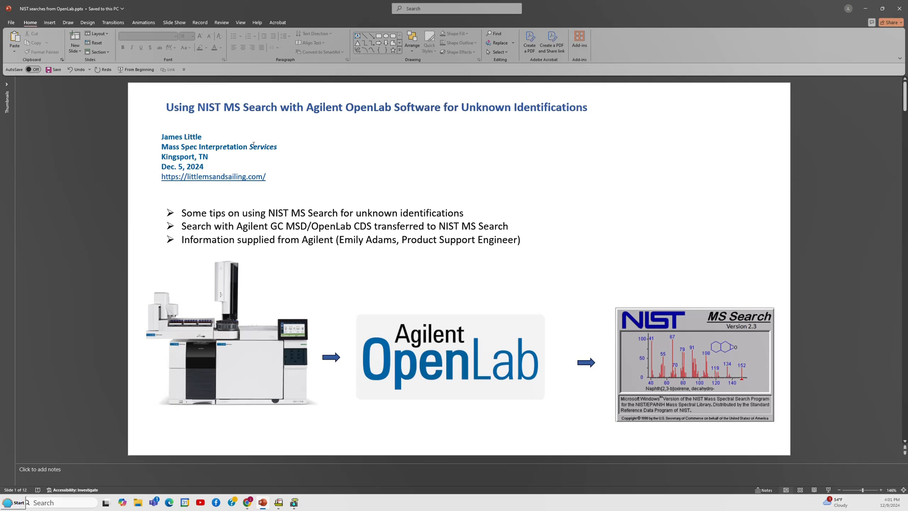
pyautogui.moveTo(232, 131)
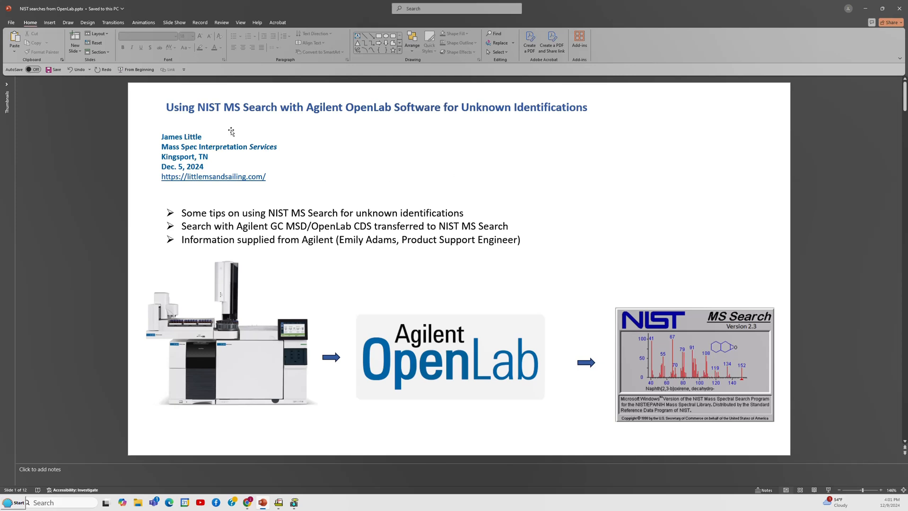
pyautogui.moveTo(191, 112)
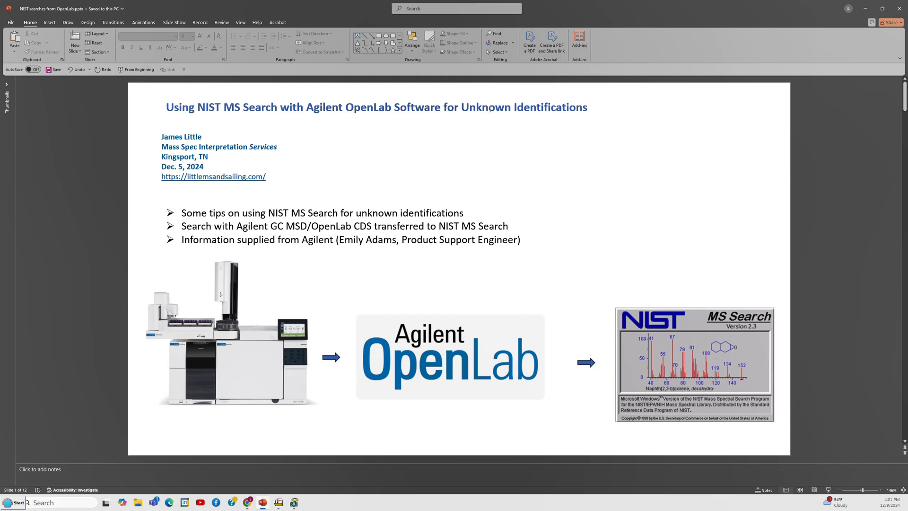
pyautogui.moveTo(481, 117)
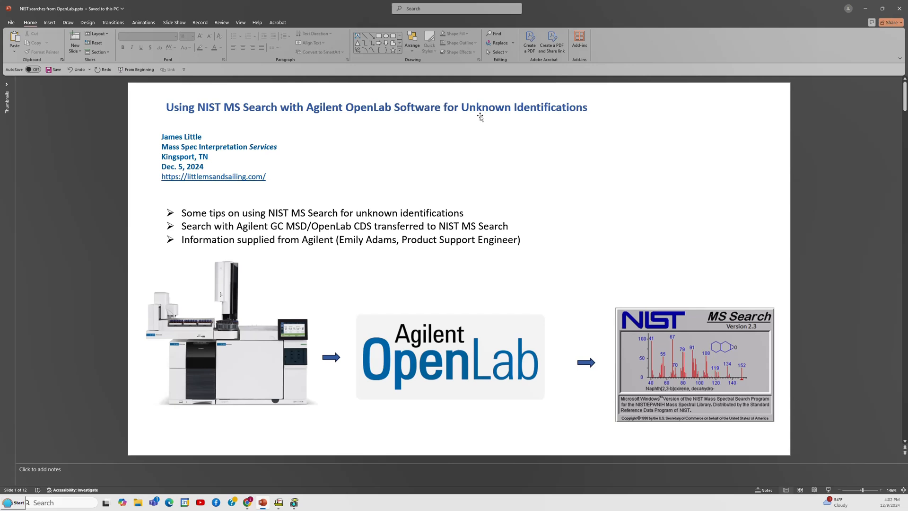
pyautogui.moveTo(232, 176)
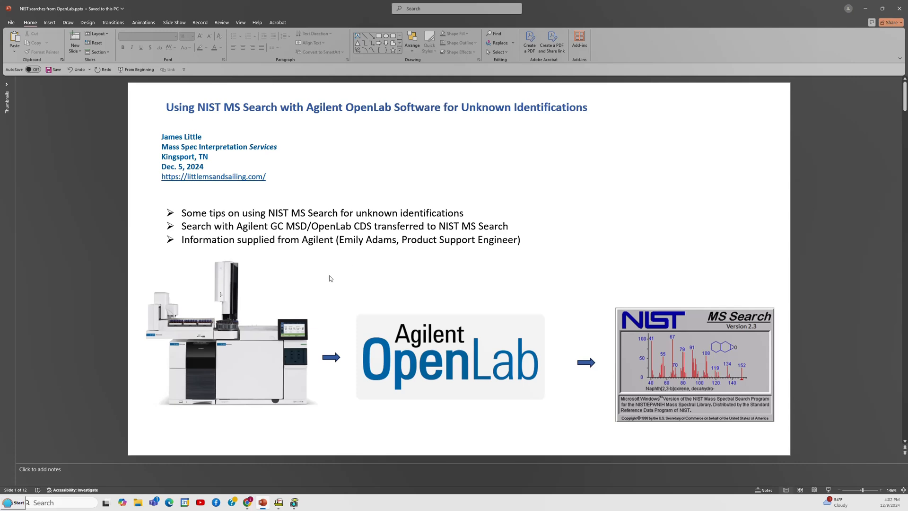
pyautogui.moveTo(249, 502)
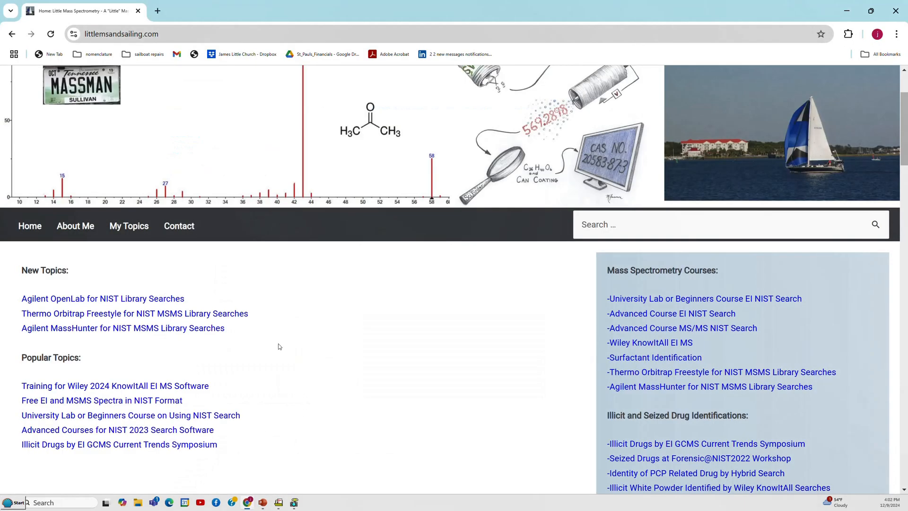
pyautogui.moveTo(276, 262)
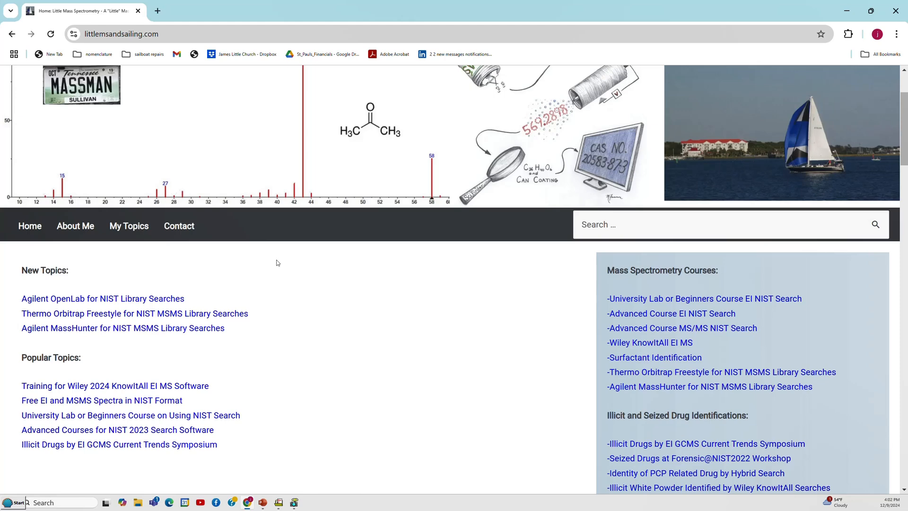
pyautogui.moveTo(51, 306)
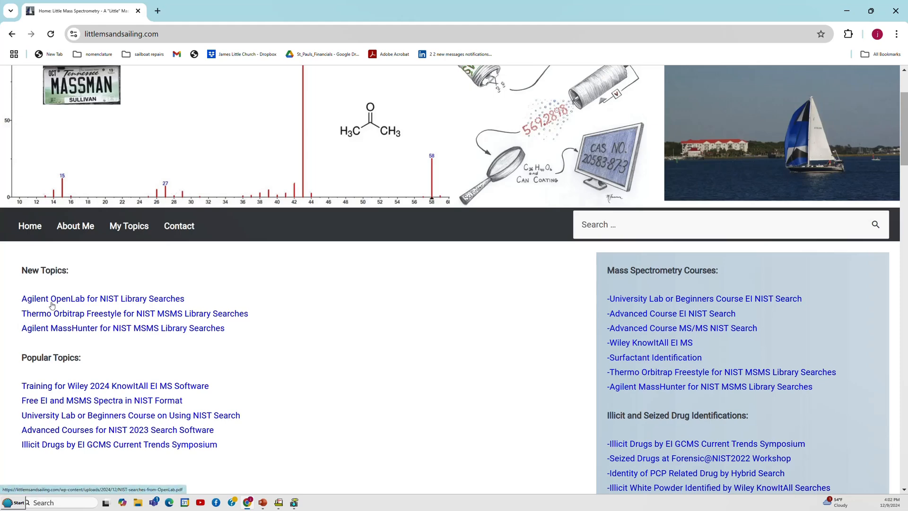
pyautogui.moveTo(144, 307)
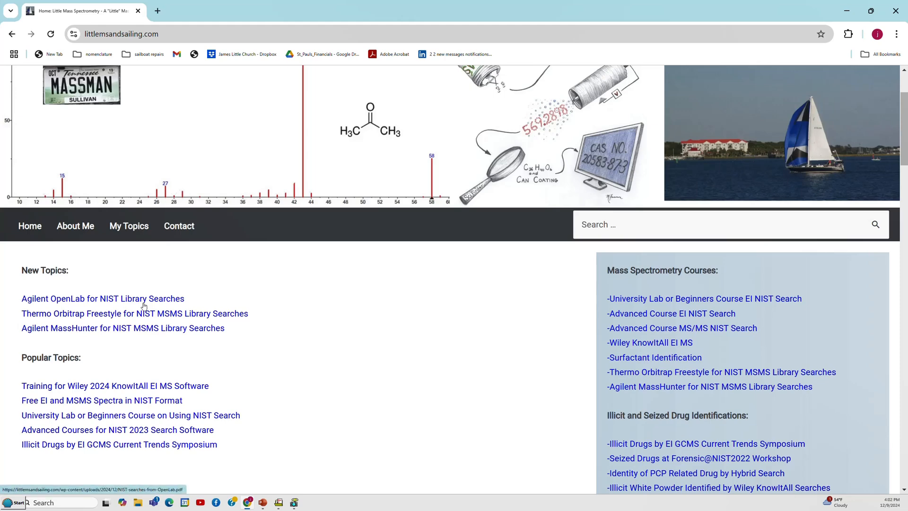
pyautogui.moveTo(663, 315)
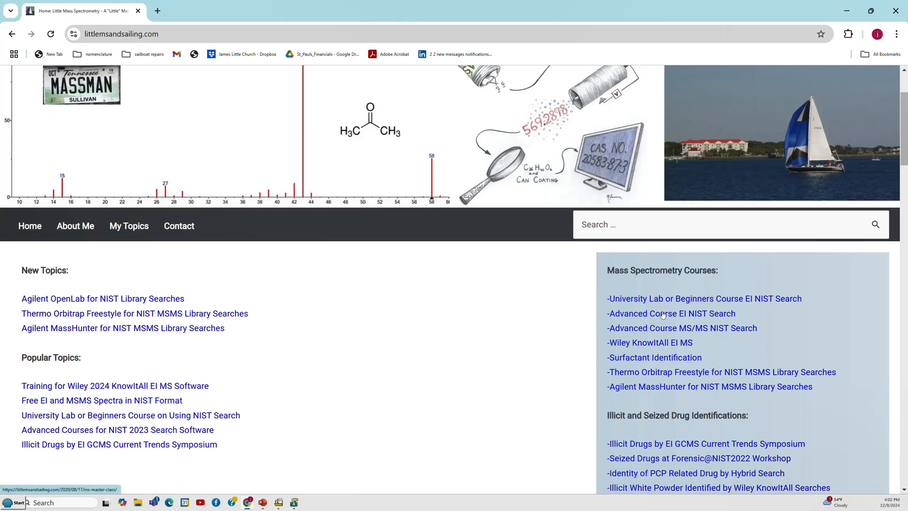
pyautogui.moveTo(261, 368)
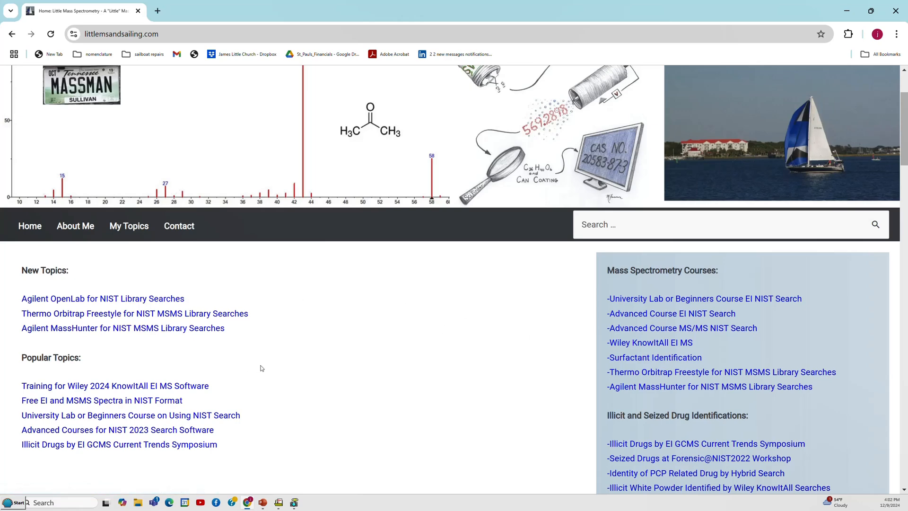
pyautogui.moveTo(344, 308)
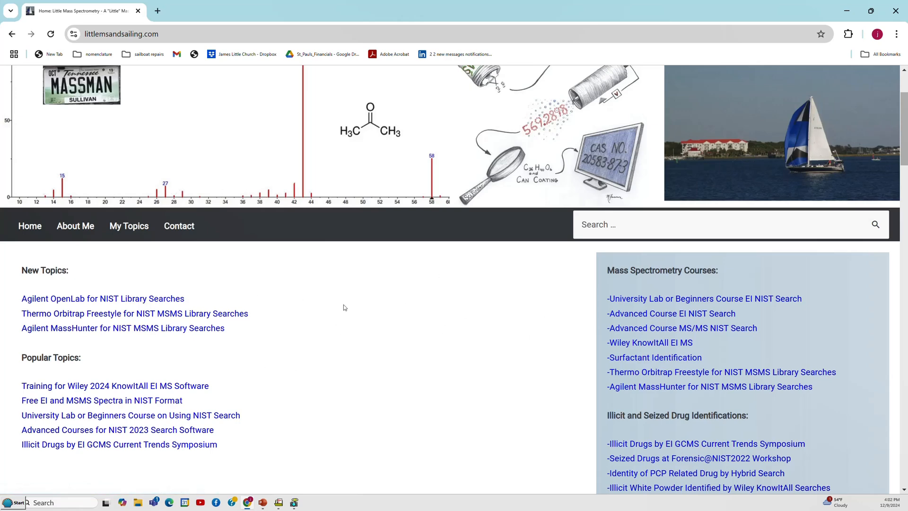
pyautogui.moveTo(560, 304)
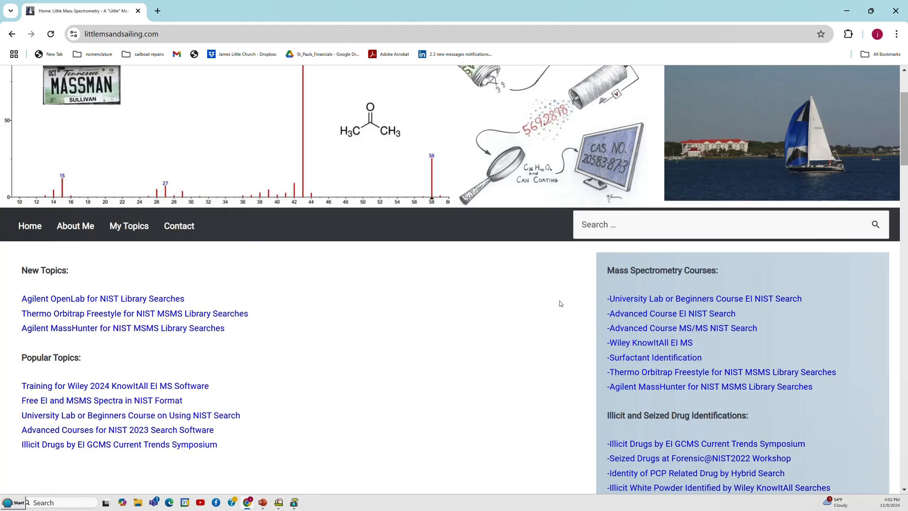
pyautogui.moveTo(439, 238)
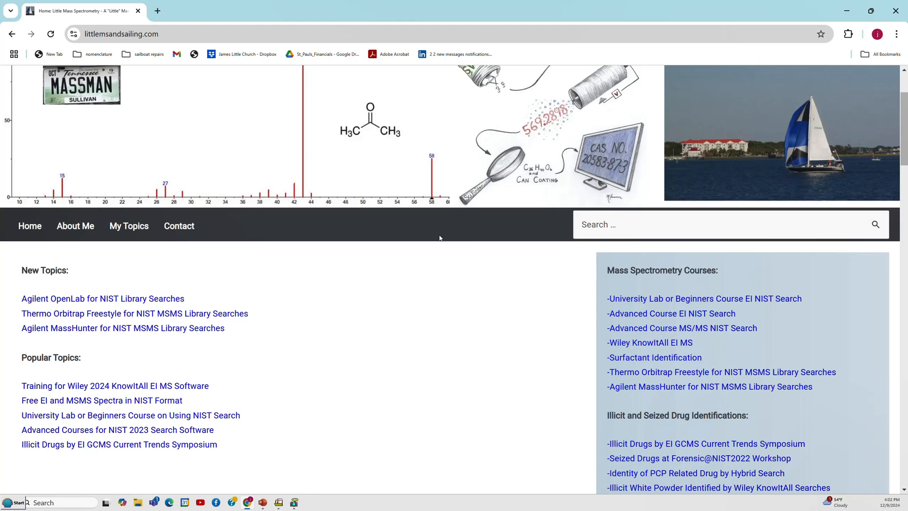
pyautogui.moveTo(846, 10)
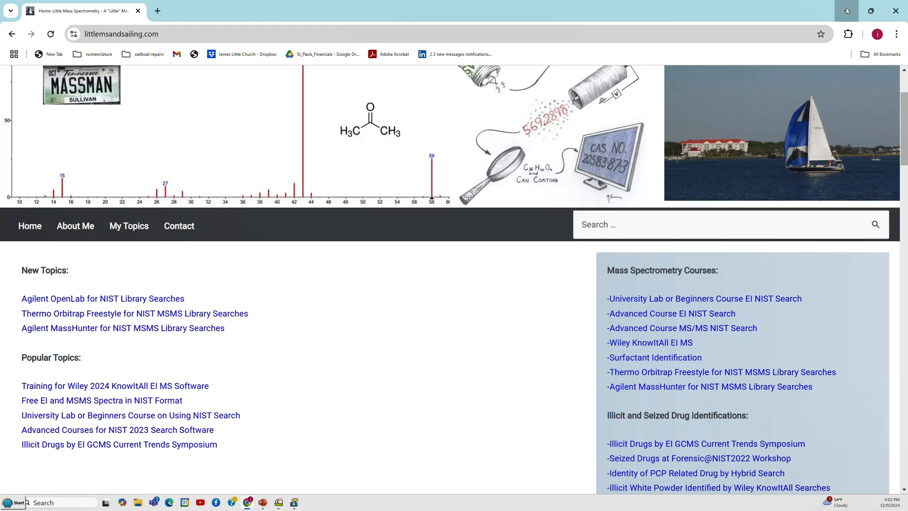
# - Resume the slideshow and advance to the slide on sending spectra from OpenLab CDS to NIST MS Search
pyautogui.click(262, 502)
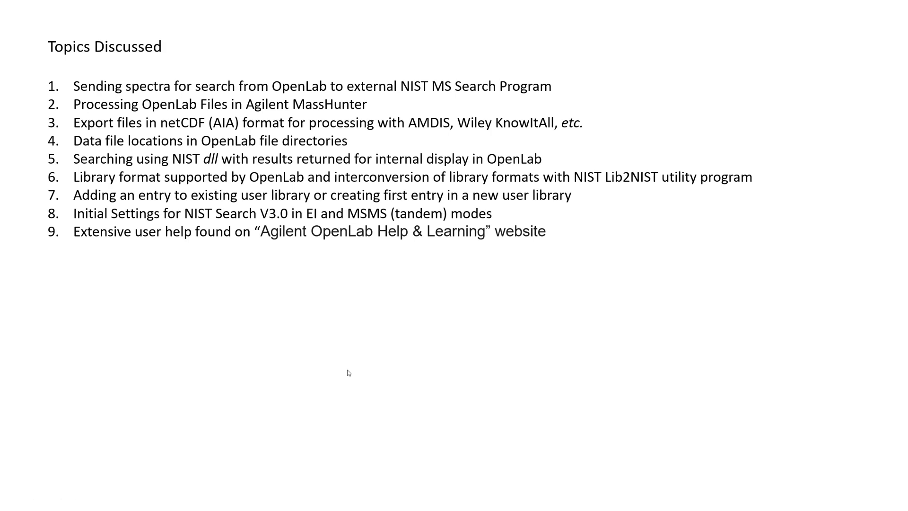
pyautogui.press('right')
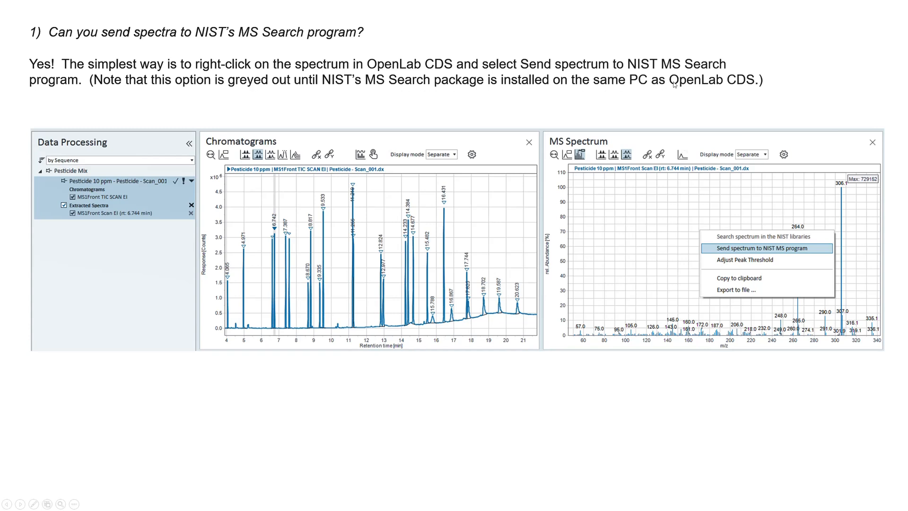
pyautogui.moveTo(721, 133)
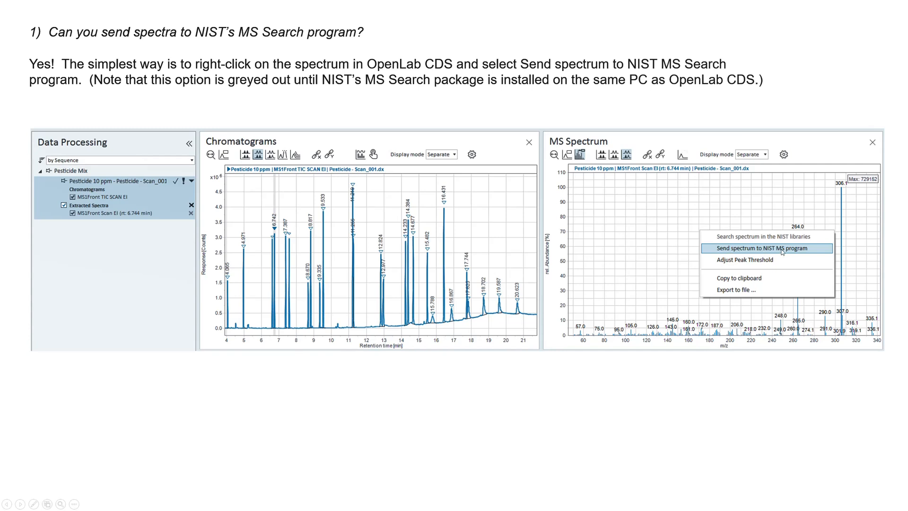
pyautogui.moveTo(399, 215)
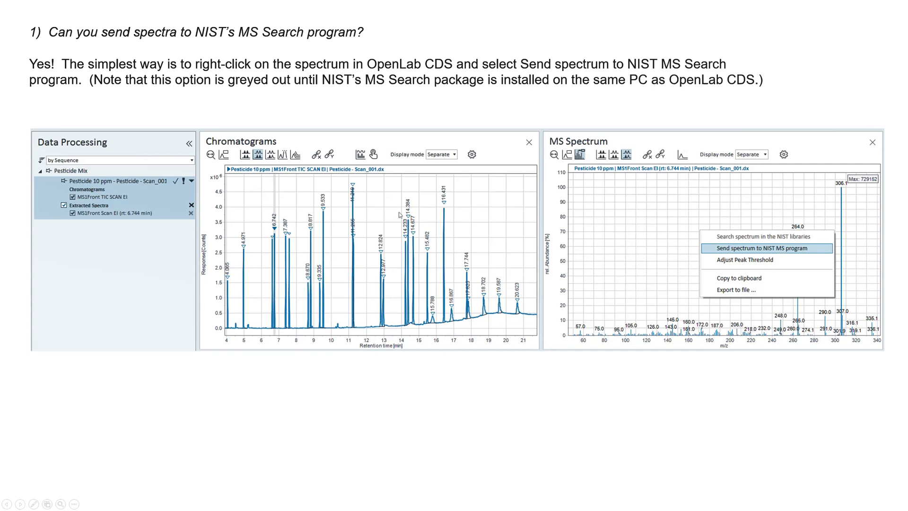
# - Advance to the slide showing NIST MS Search opened with the sent spectrum and temporary MSP file location
pyautogui.click(766, 247)
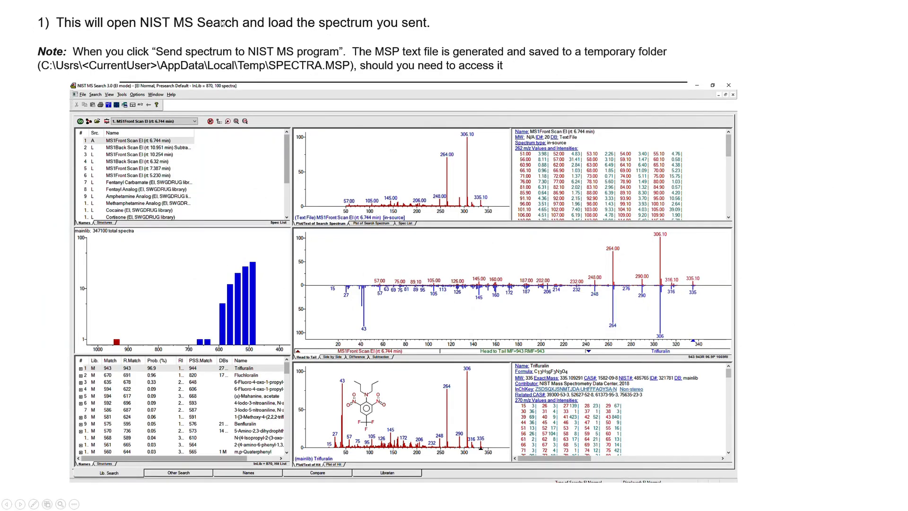
pyautogui.moveTo(192, 45)
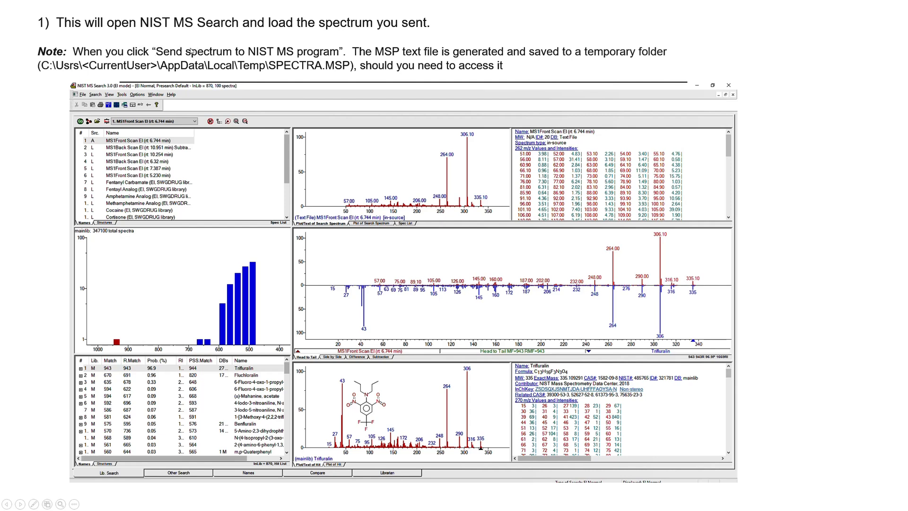
pyautogui.moveTo(345, 55)
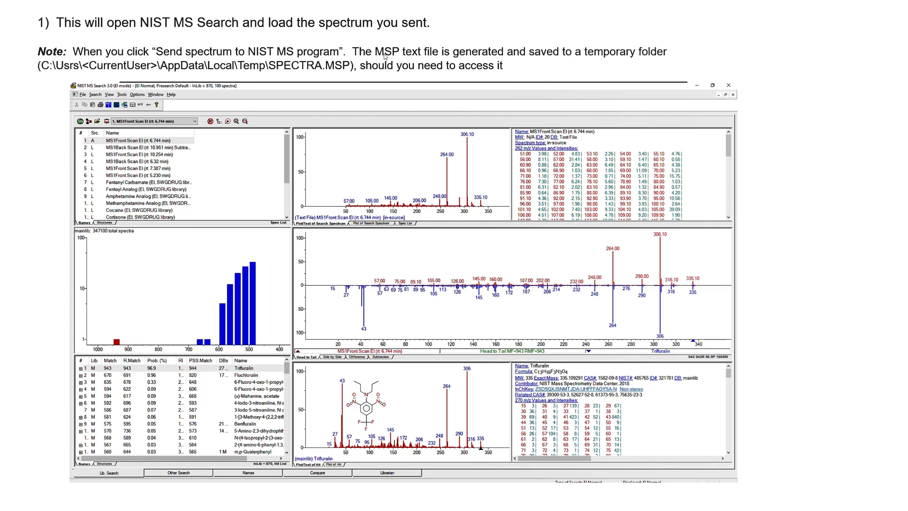
pyautogui.moveTo(469, 176)
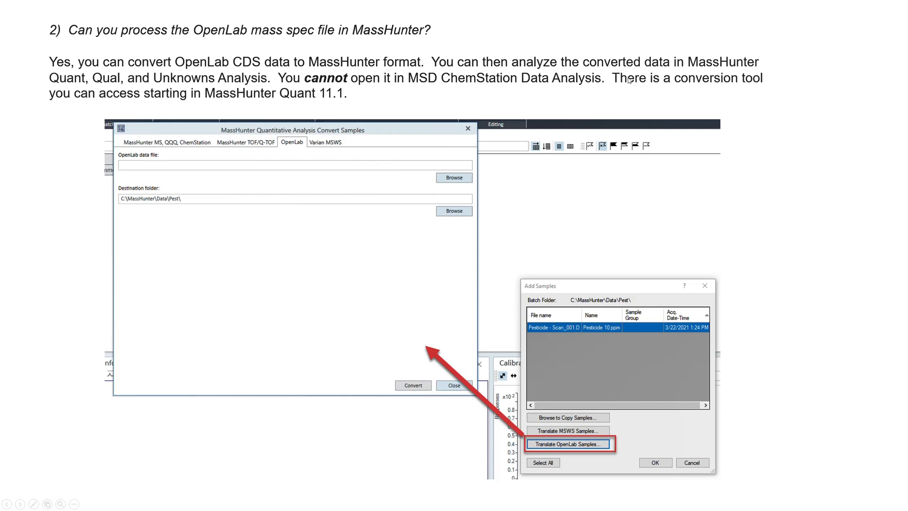
pyautogui.moveTo(164, 97)
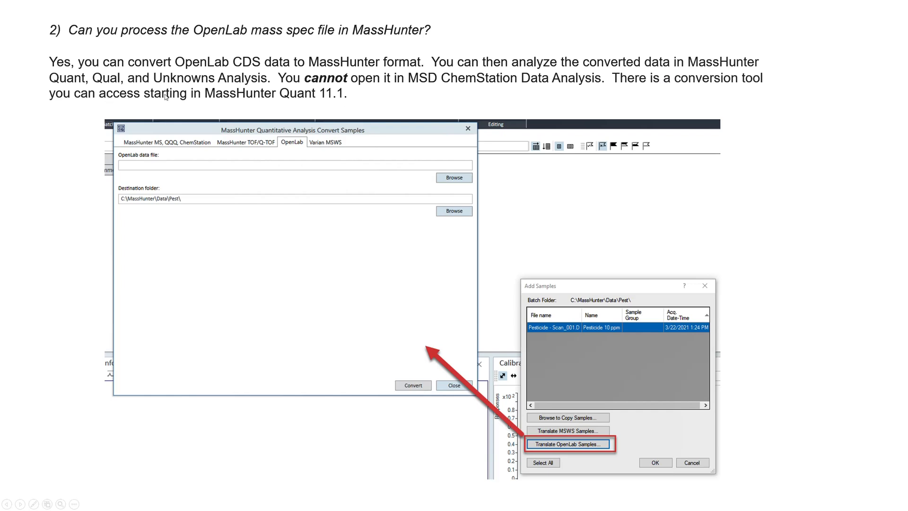
pyautogui.moveTo(323, 99)
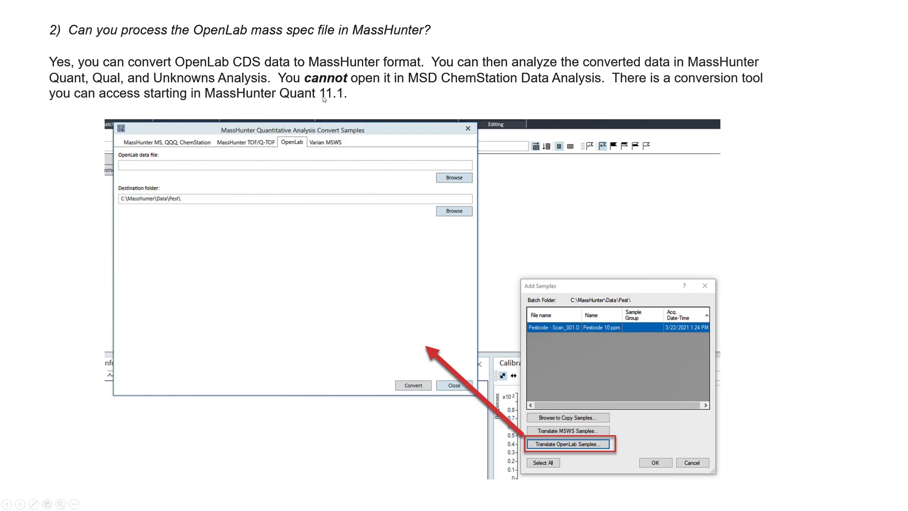
pyautogui.moveTo(169, 200)
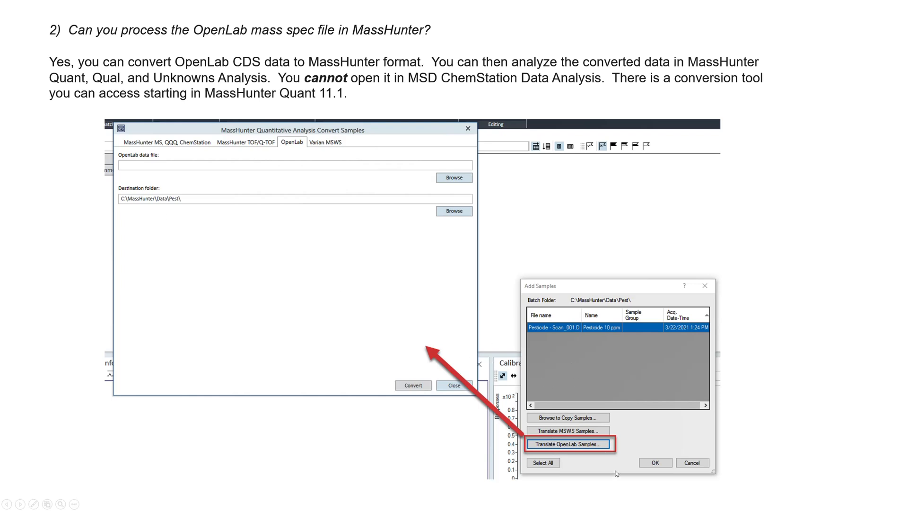
pyautogui.moveTo(595, 453)
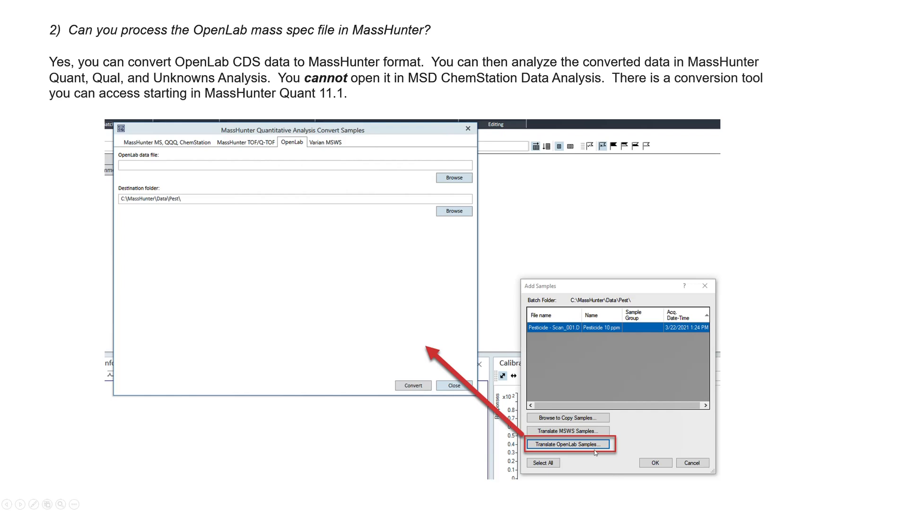
pyautogui.moveTo(359, 271)
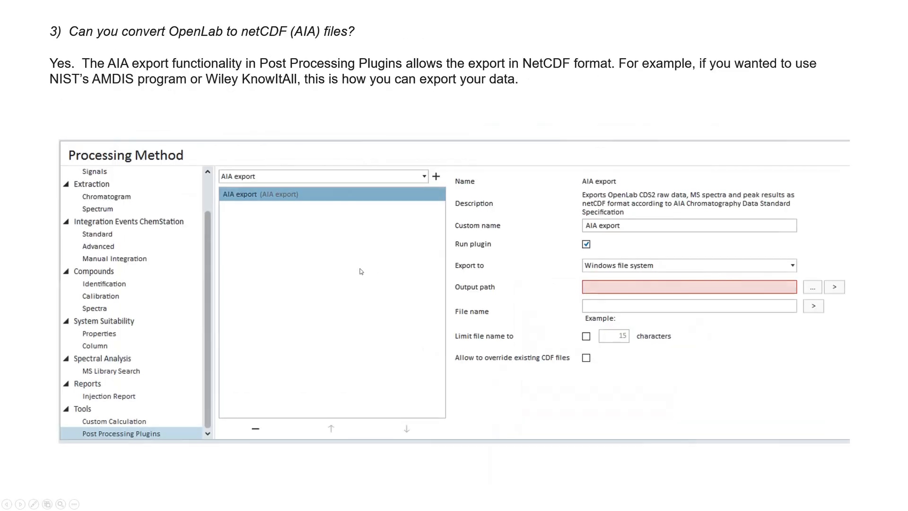
pyautogui.moveTo(350, 257)
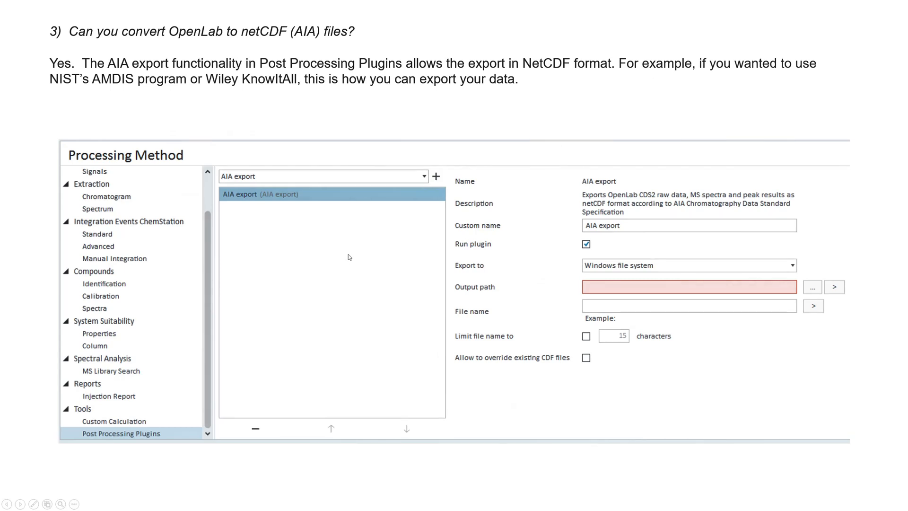
pyautogui.moveTo(347, 249)
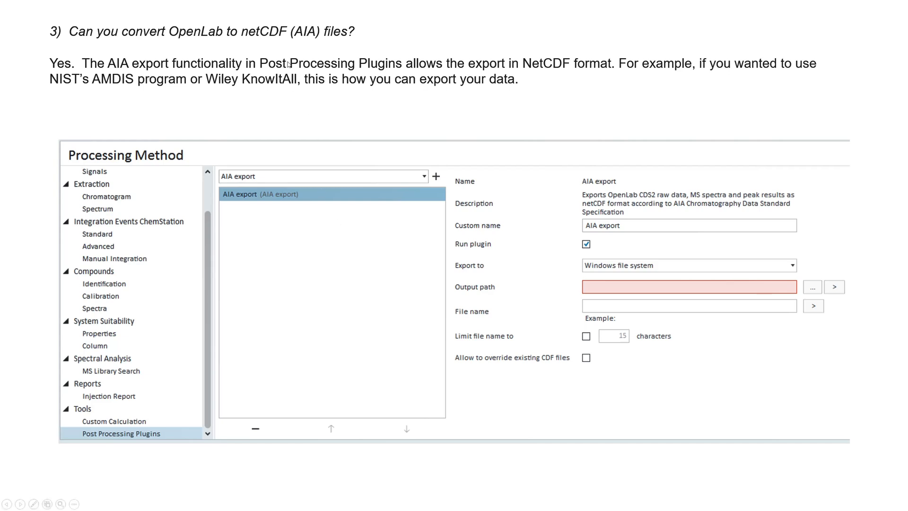
pyautogui.moveTo(425, 94)
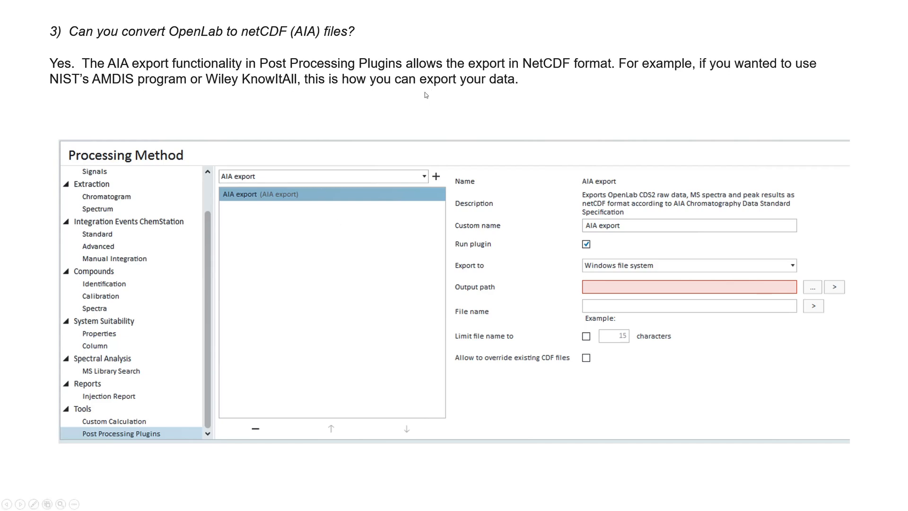
pyautogui.moveTo(83, 448)
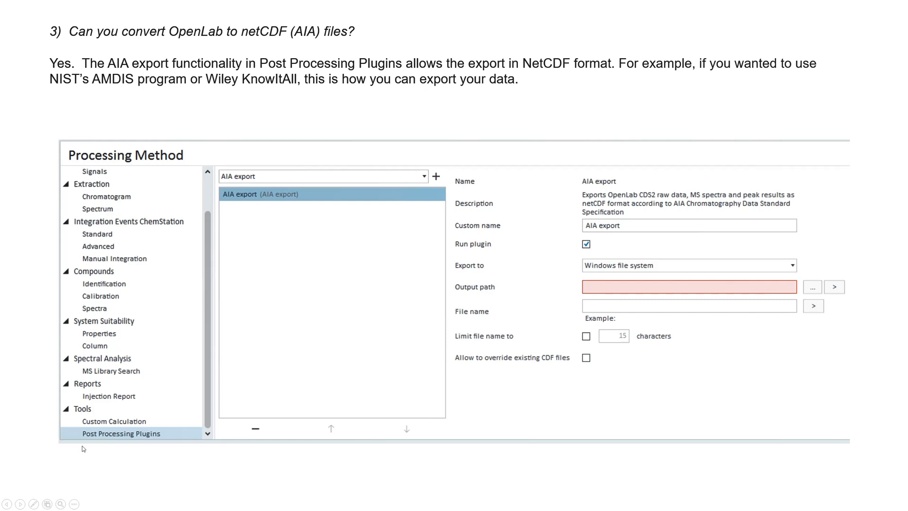
pyautogui.moveTo(154, 439)
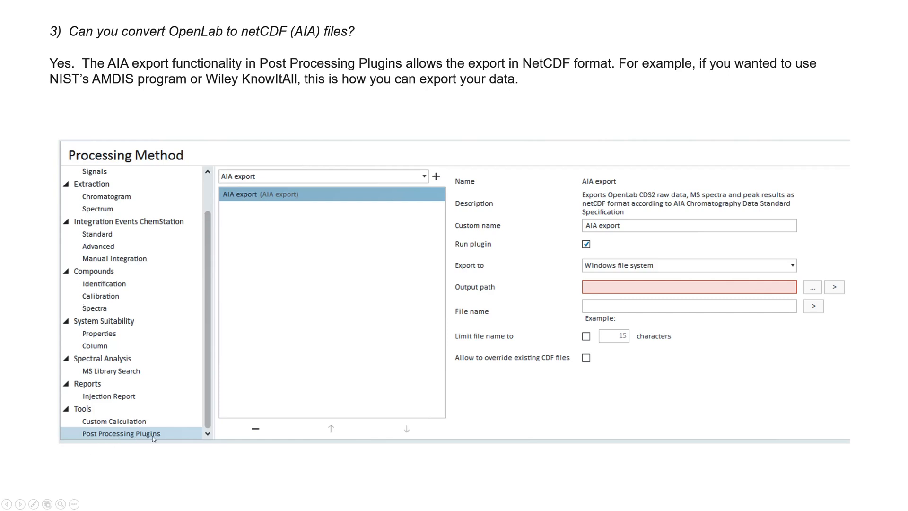
pyautogui.moveTo(693, 265)
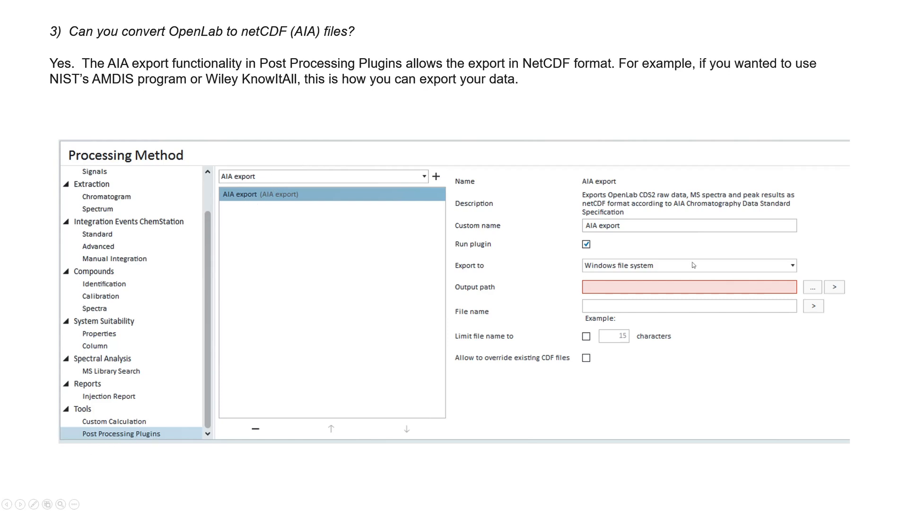
pyautogui.moveTo(698, 261)
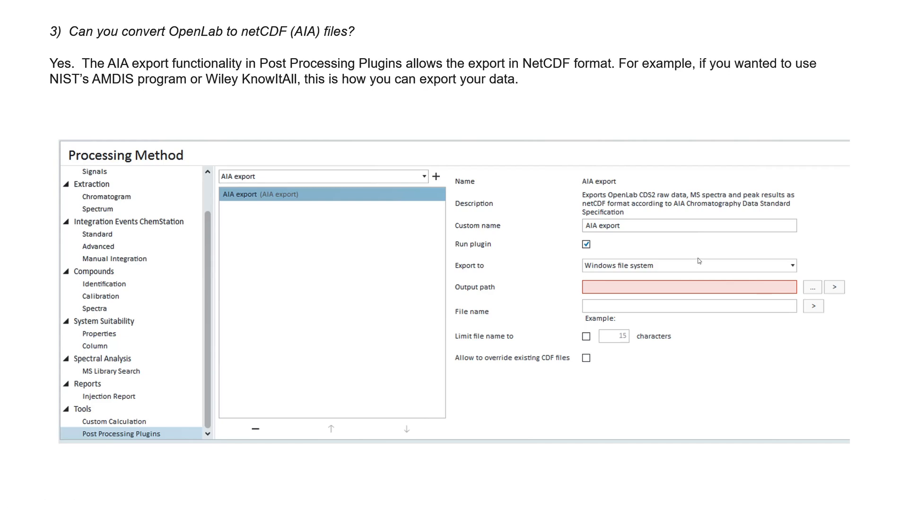
pyautogui.moveTo(655, 256)
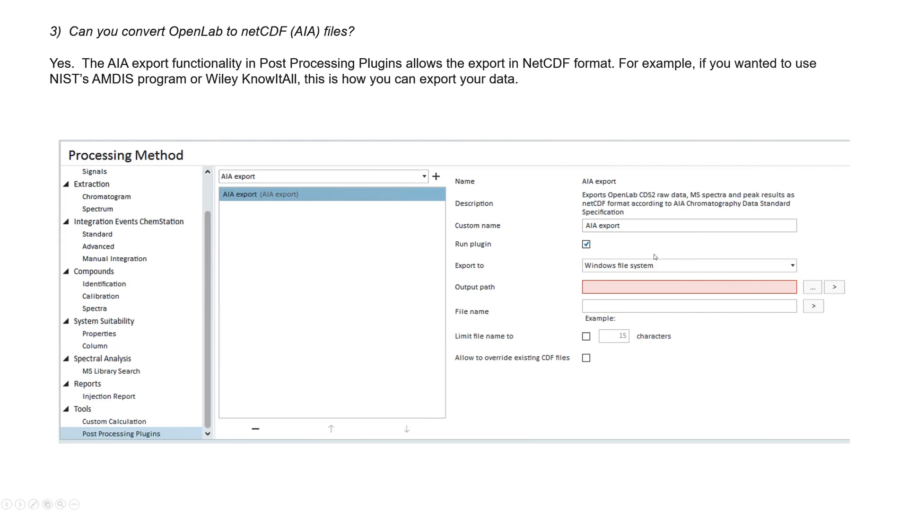
pyautogui.moveTo(593, 236)
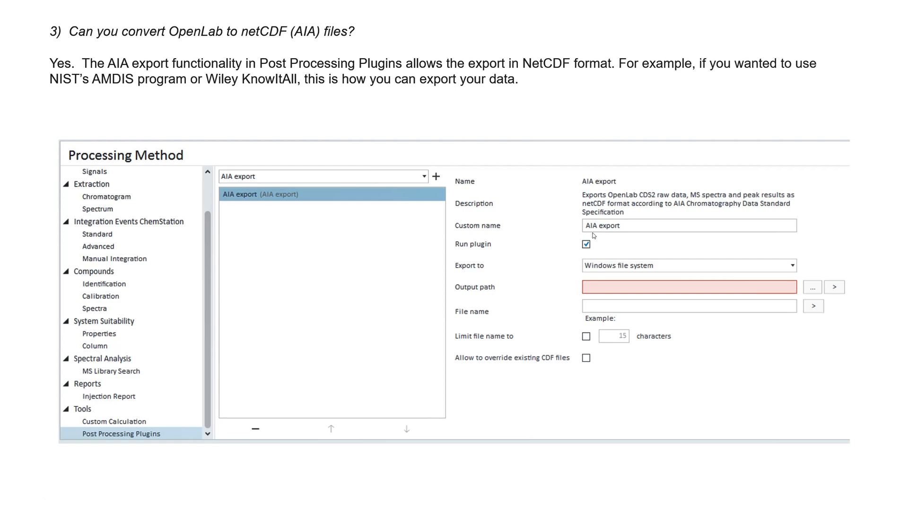
# - Advance to the Data File Locations in OpenLab slide covering result set folders, .dx/.rx and MS binary files
pyautogui.press('Right')
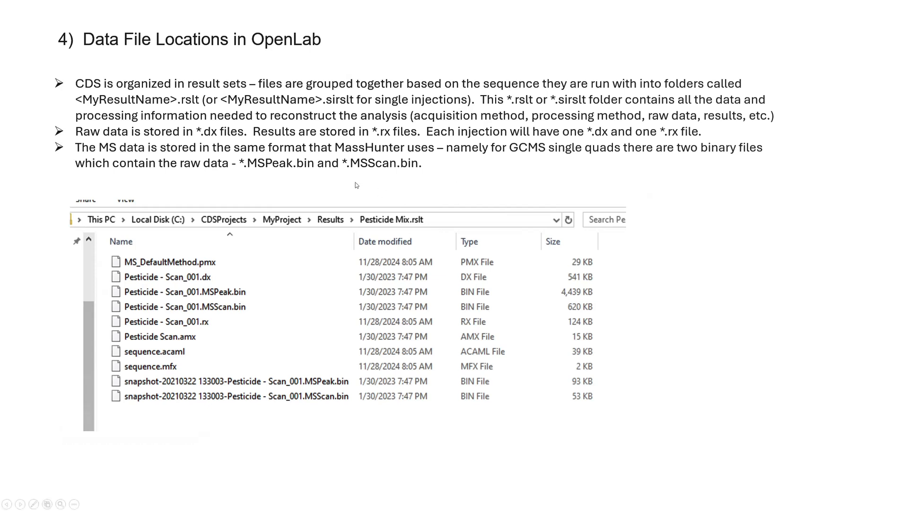
pyautogui.moveTo(392, 163)
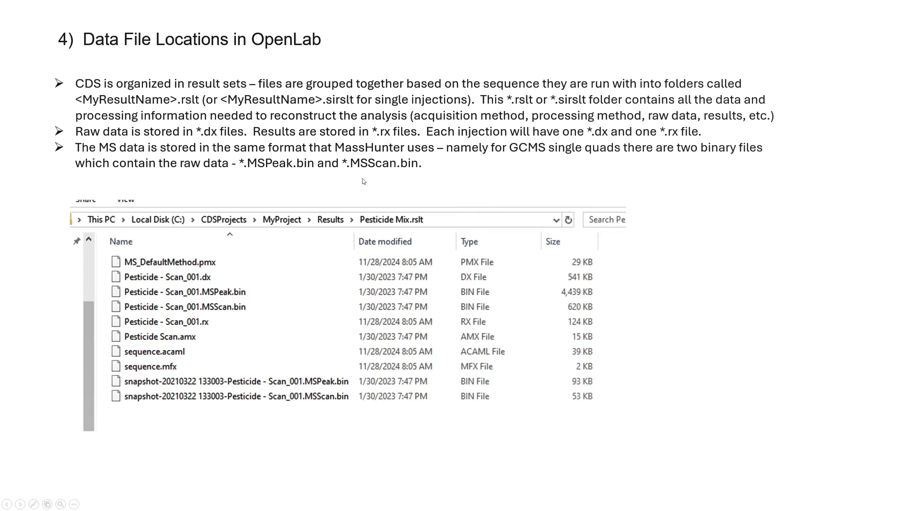
pyautogui.moveTo(447, 163)
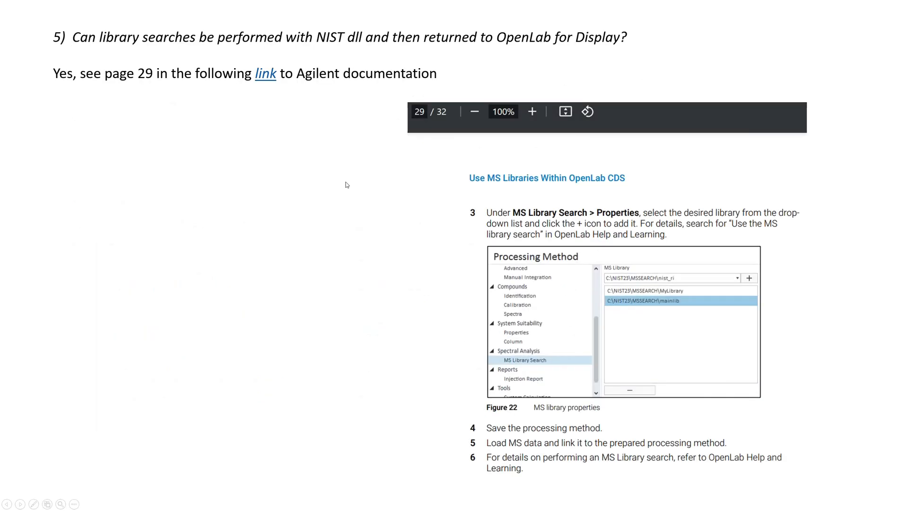
pyautogui.moveTo(300, 45)
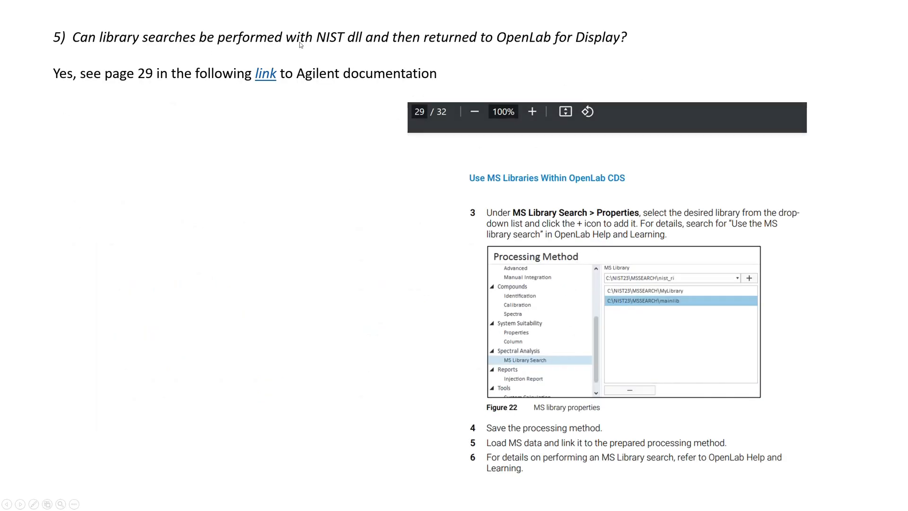
pyautogui.moveTo(576, 38)
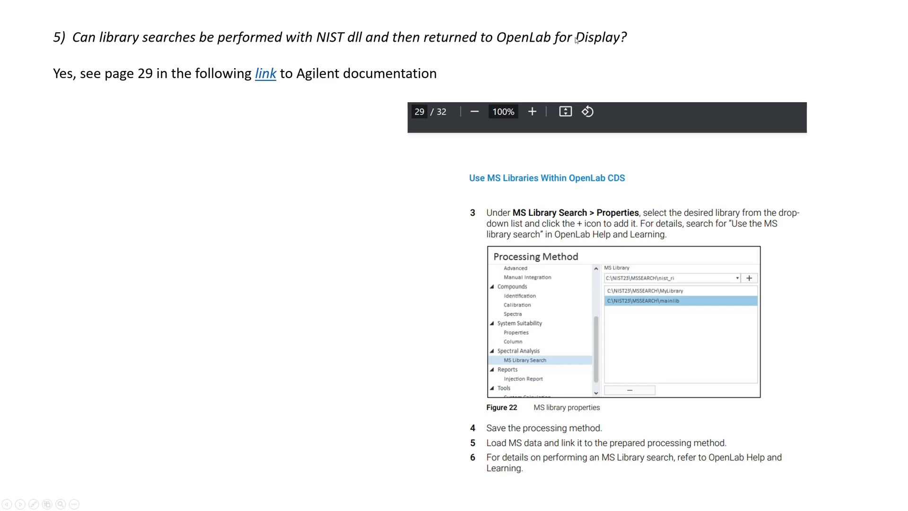
pyautogui.moveTo(352, 64)
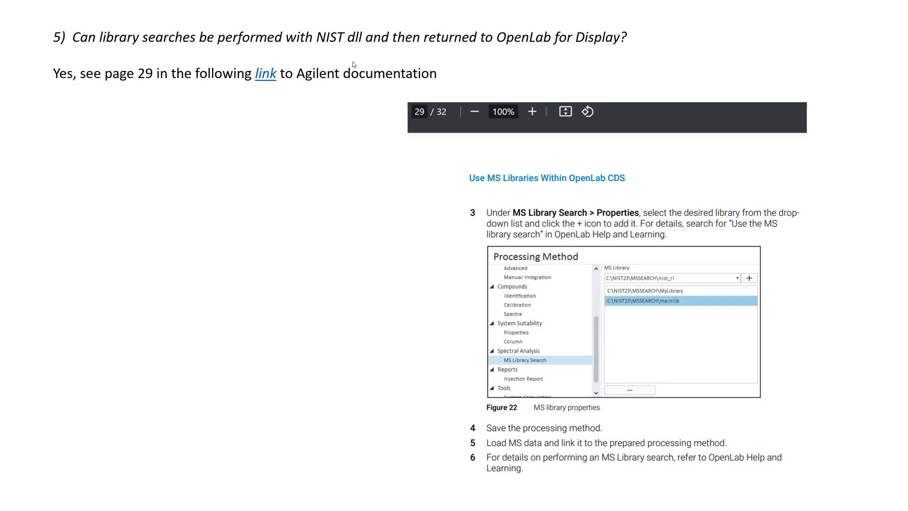
pyautogui.moveTo(499, 192)
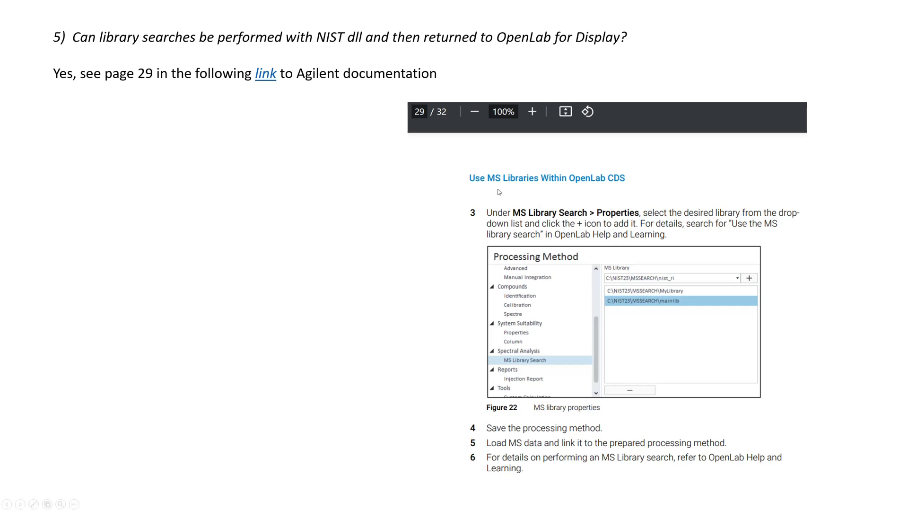
pyautogui.moveTo(359, 193)
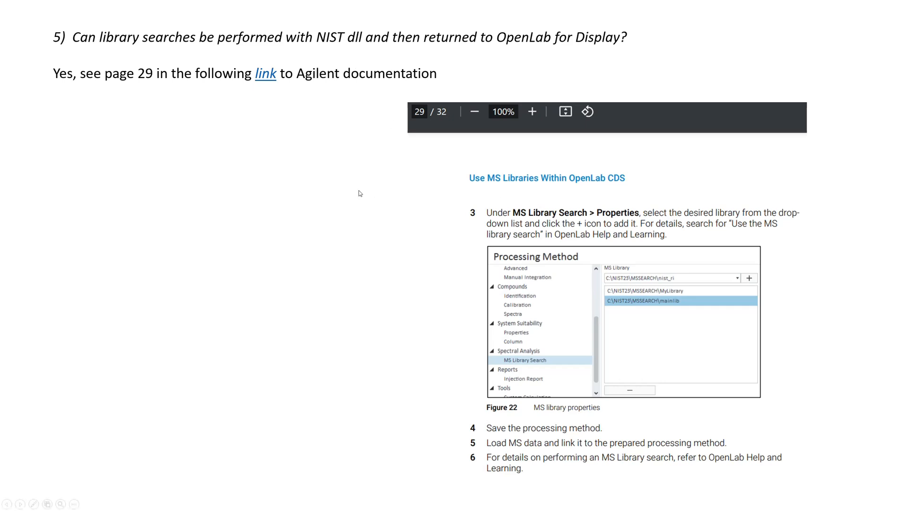
# - Advance to slide 6 on NIST-format libraries for OpenLab CDS converted with Lib2NIST
pyautogui.scroll(-3)
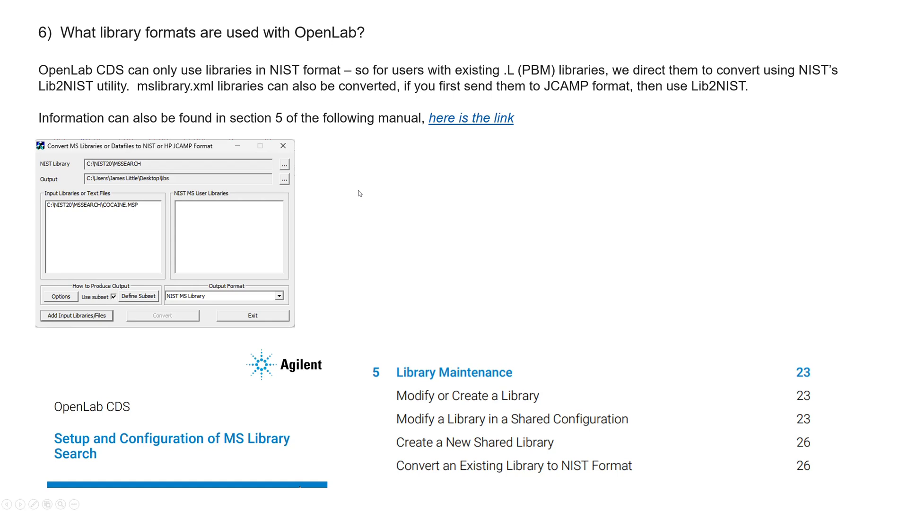
pyautogui.moveTo(118, 153)
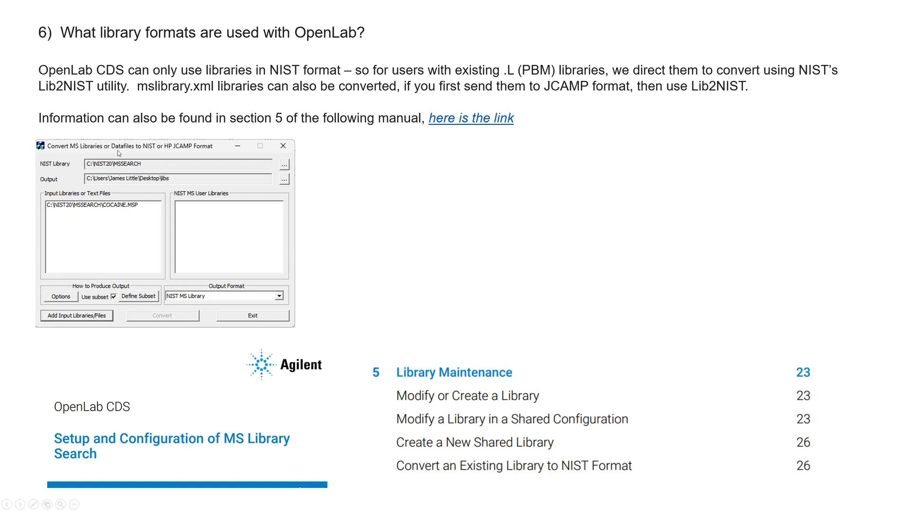
pyautogui.moveTo(120, 134)
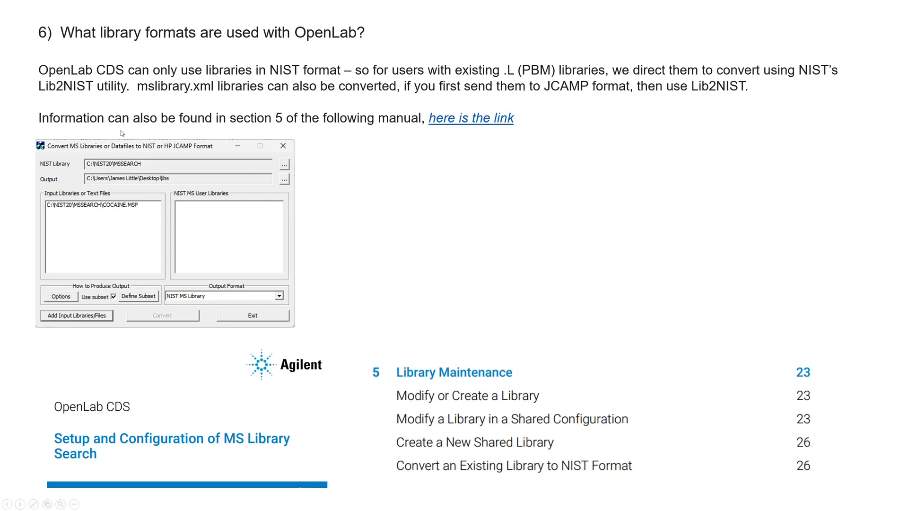
pyautogui.moveTo(286, 73)
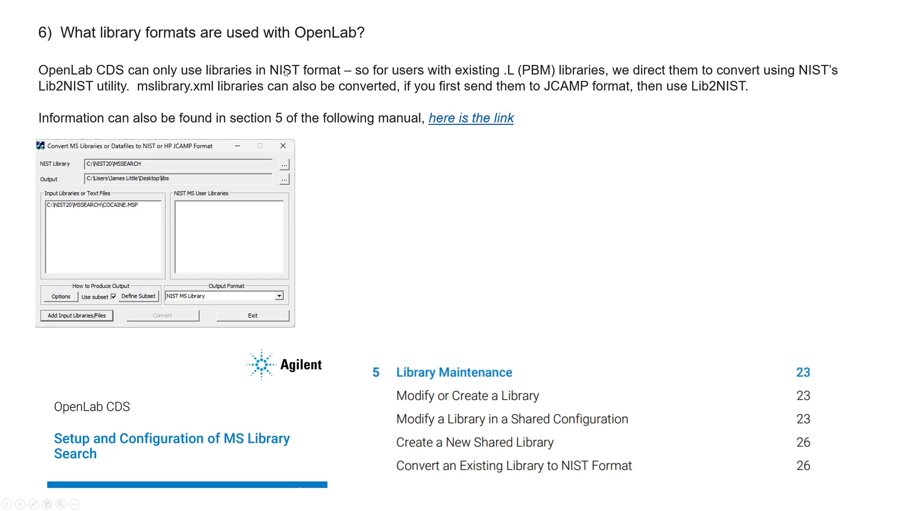
pyautogui.moveTo(471, 119)
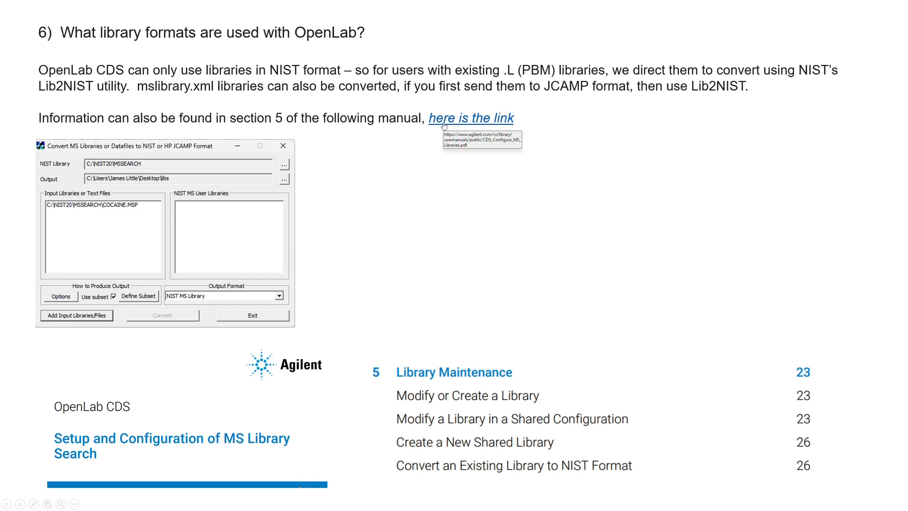
pyautogui.moveTo(460, 131)
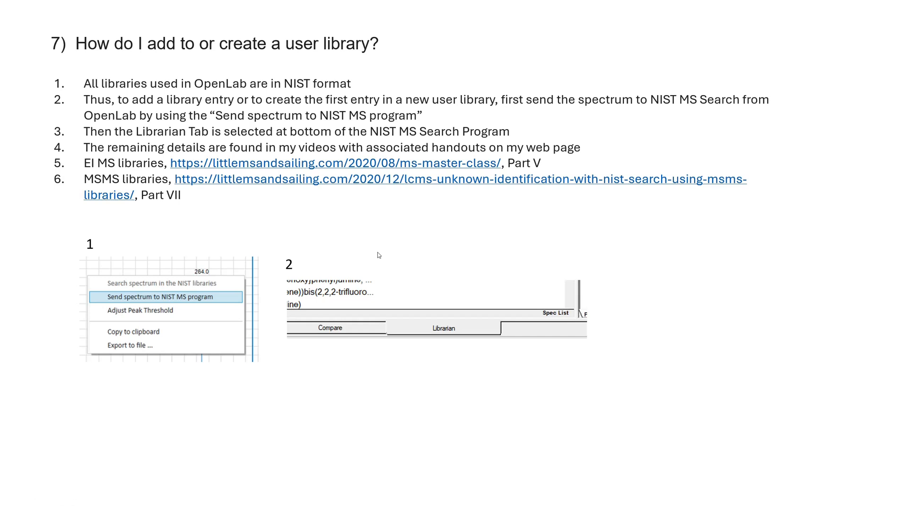
pyautogui.moveTo(226, 111)
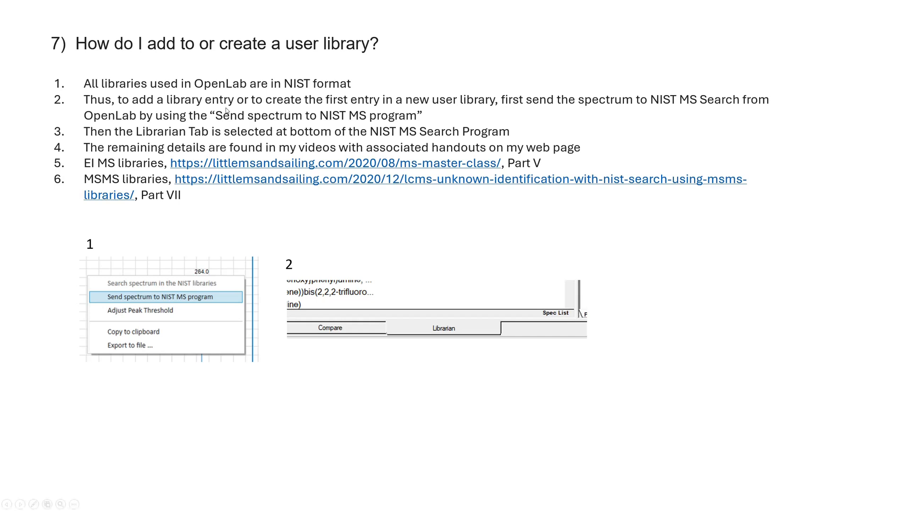
pyautogui.moveTo(262, 104)
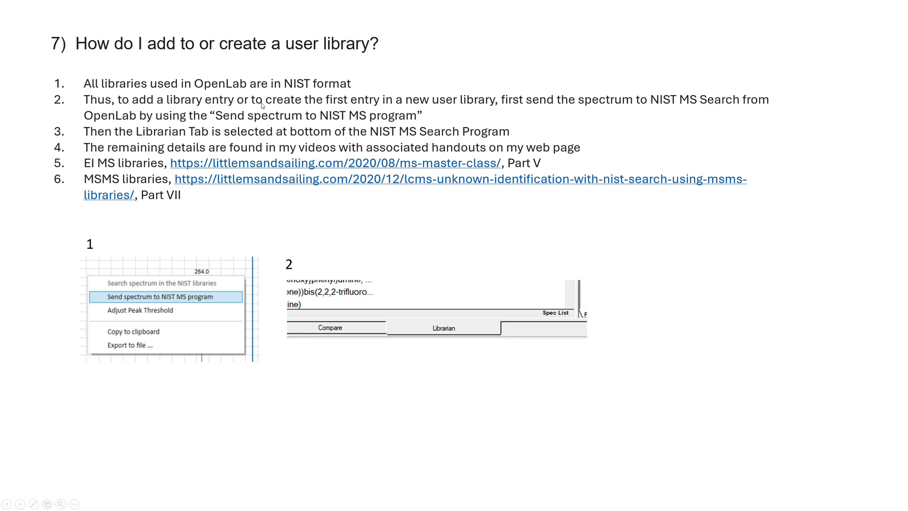
pyautogui.moveTo(713, 108)
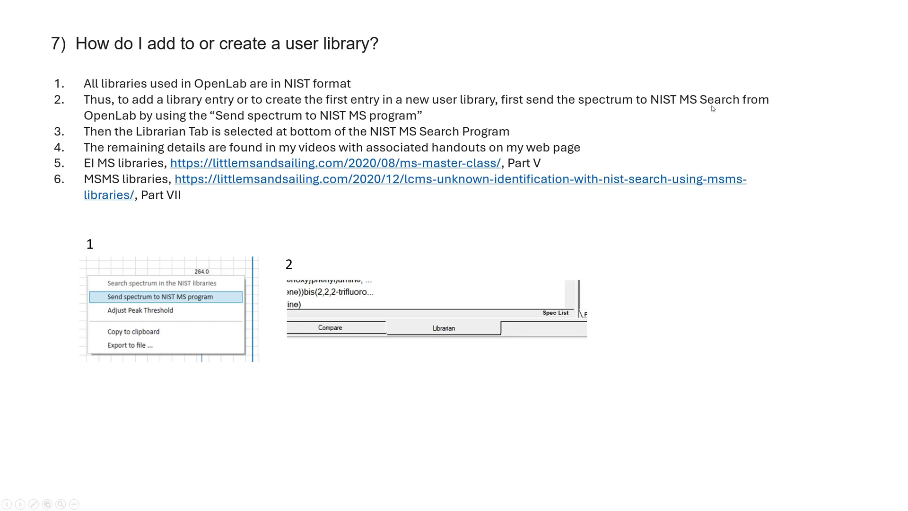
pyautogui.moveTo(256, 120)
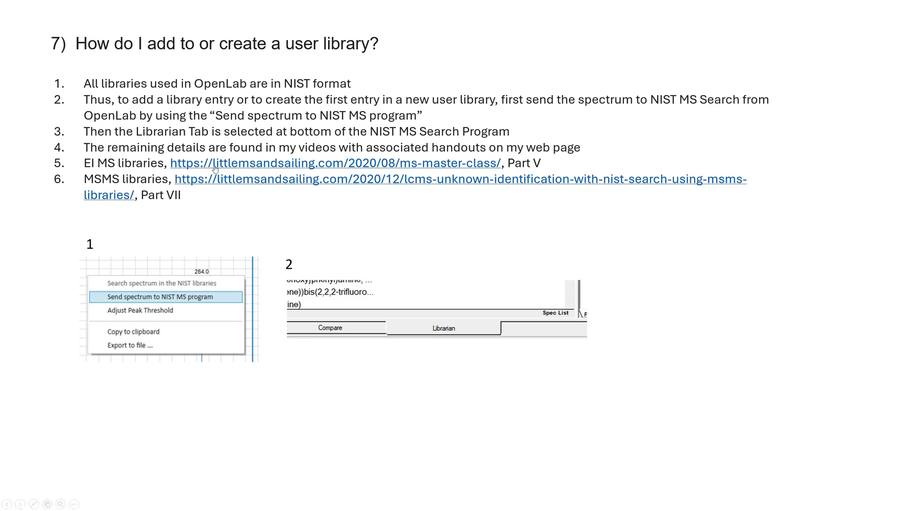
pyautogui.moveTo(537, 169)
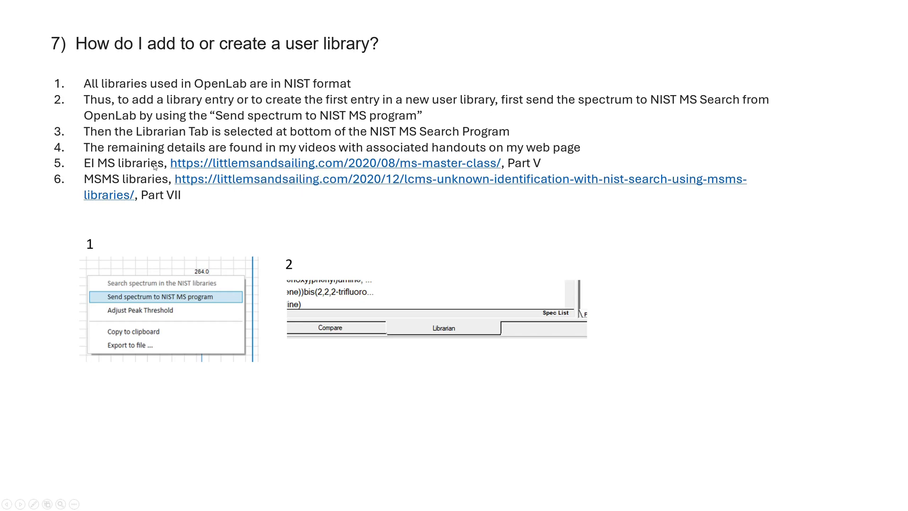
pyautogui.moveTo(109, 185)
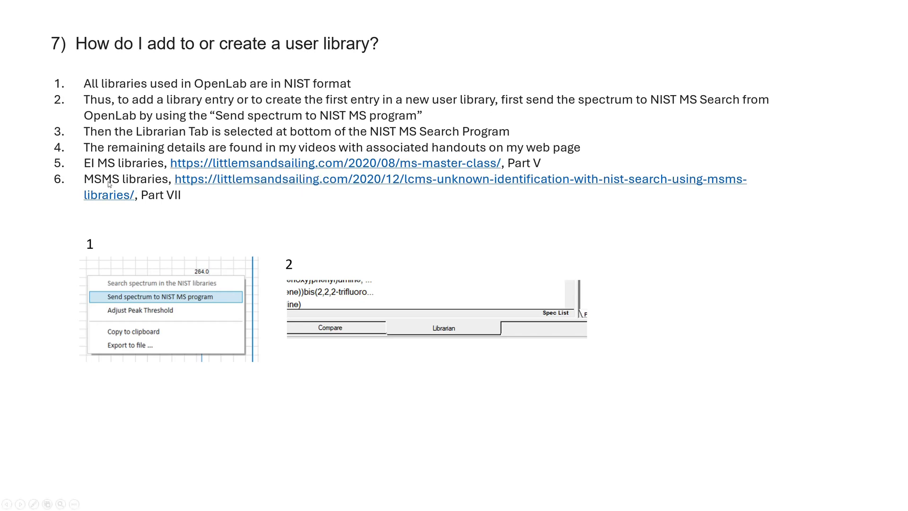
pyautogui.moveTo(447, 187)
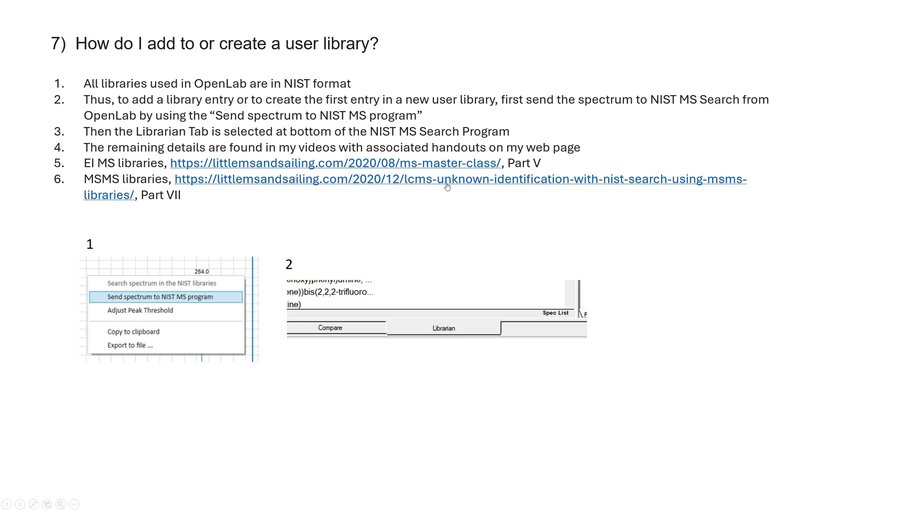
pyautogui.moveTo(179, 207)
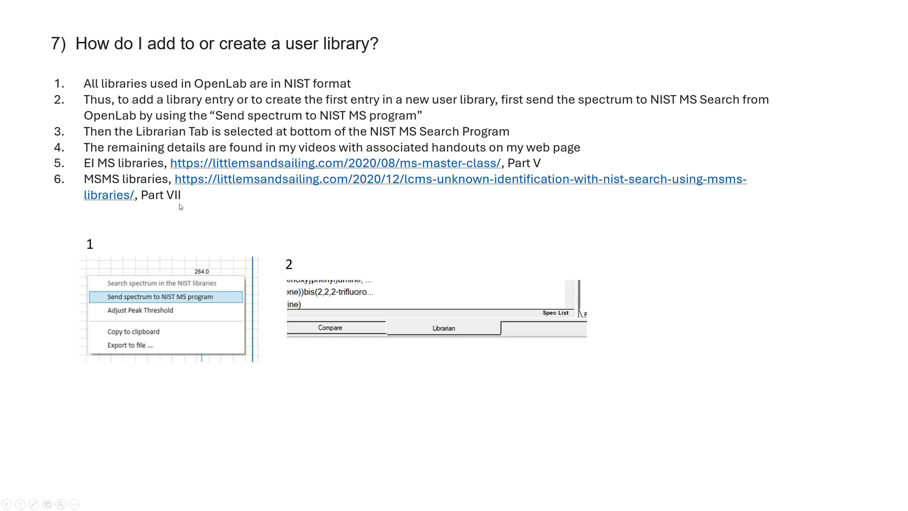
pyautogui.moveTo(179, 204)
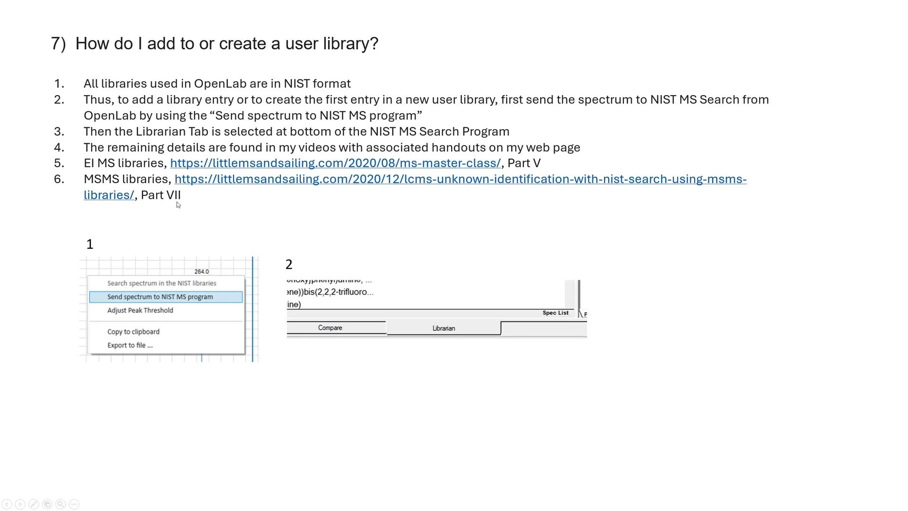
pyautogui.moveTo(247, 217)
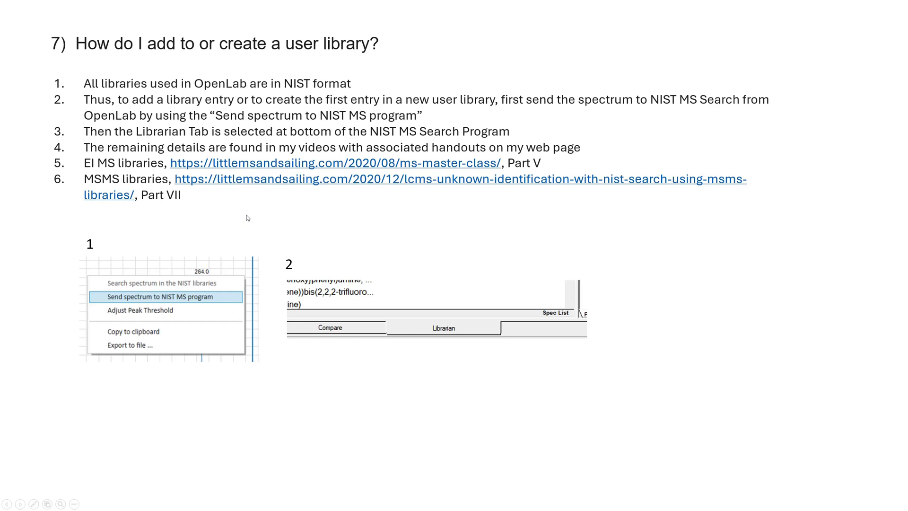
# - Advance to slide 8, Initial Settings for NIST Search V3.0, with EI and MSMS quick start links
pyautogui.press('Right')
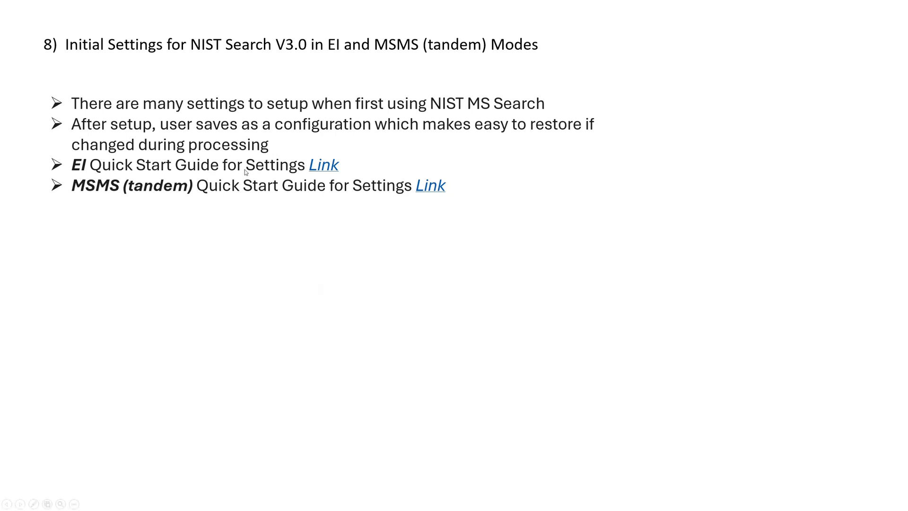
pyautogui.moveTo(353, 197)
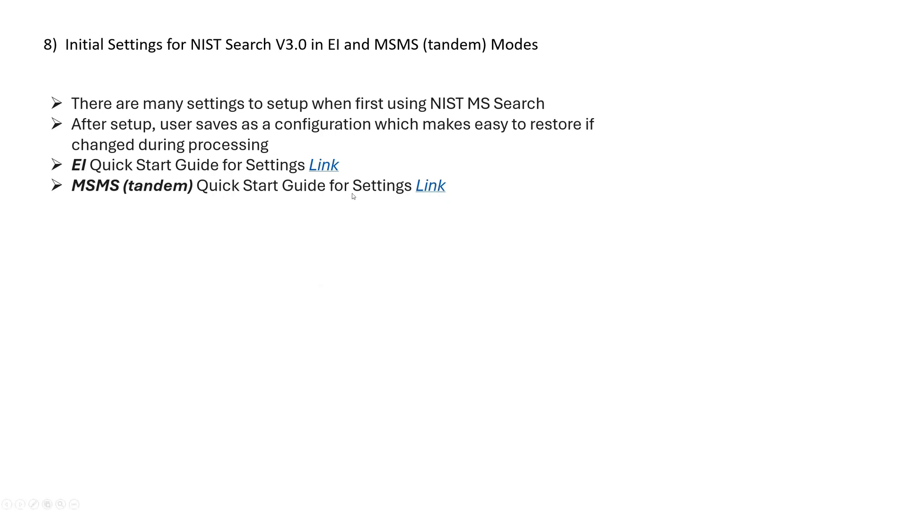
pyautogui.moveTo(137, 197)
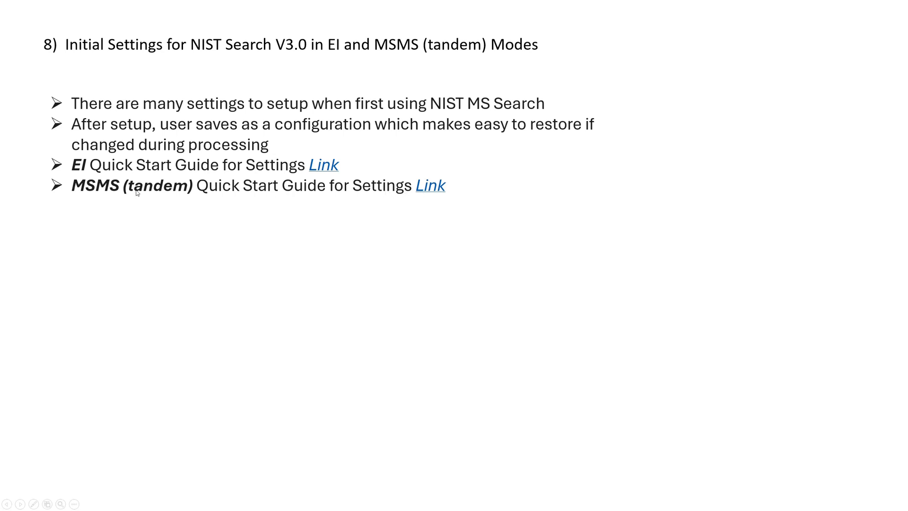
pyautogui.moveTo(137, 181)
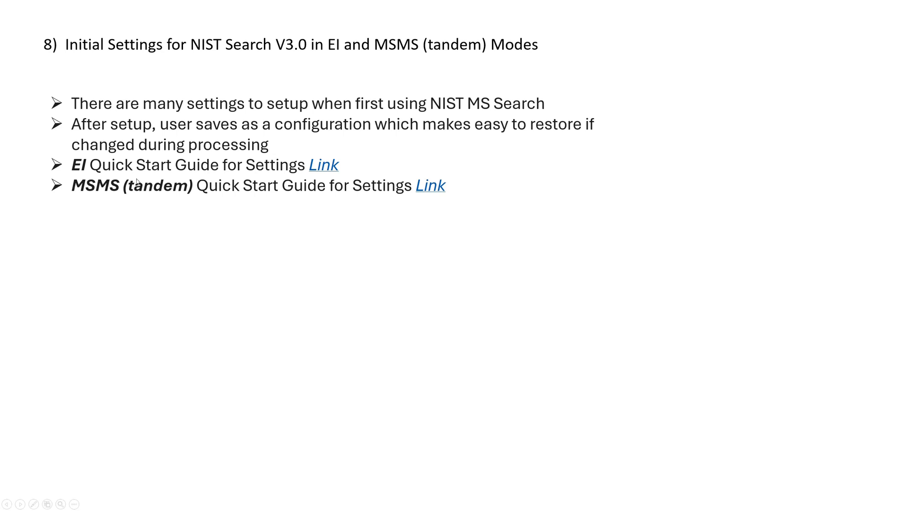
pyautogui.moveTo(286, 130)
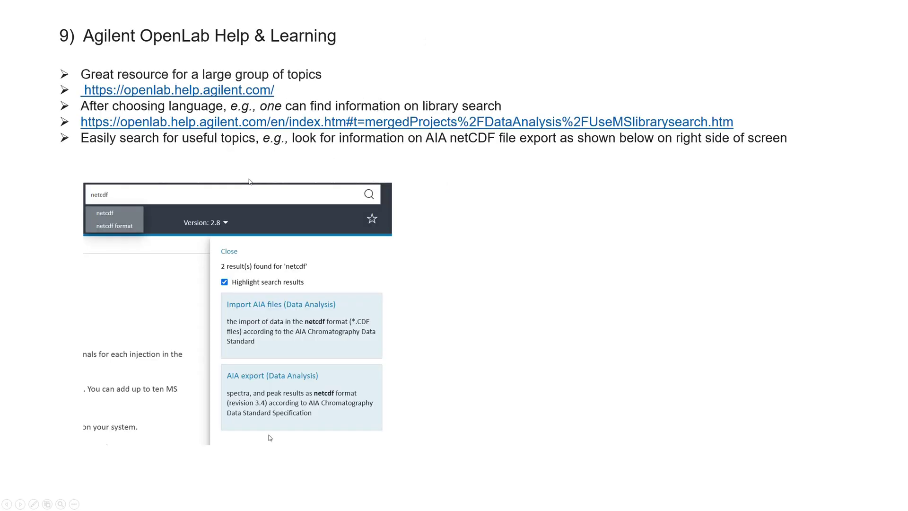
pyautogui.moveTo(145, 66)
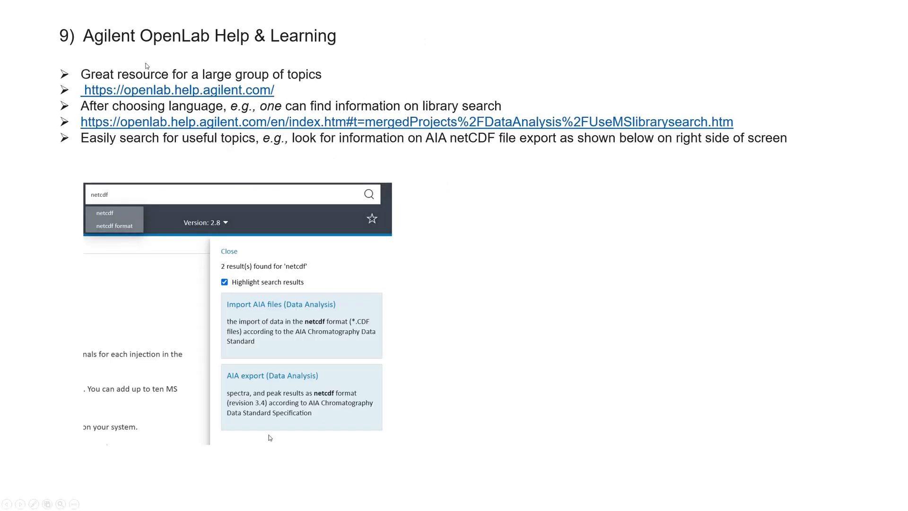
pyautogui.moveTo(186, 69)
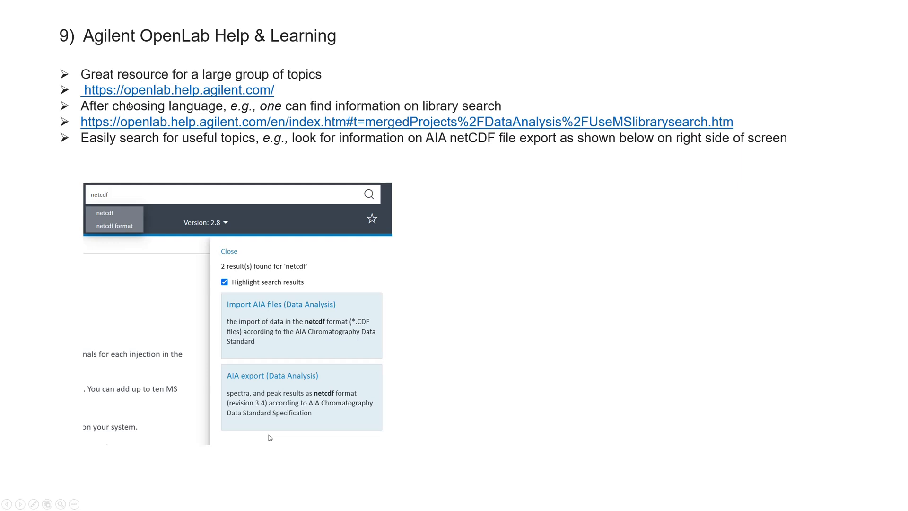
pyautogui.moveTo(109, 200)
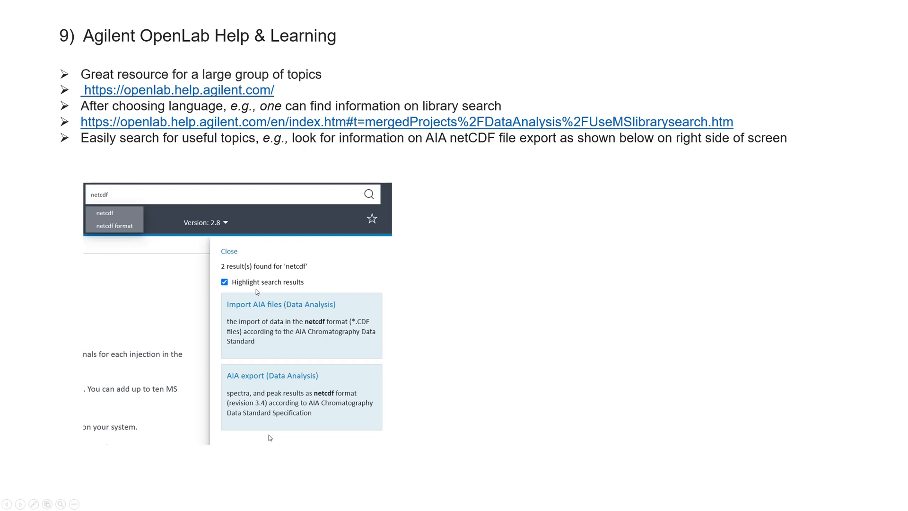
pyautogui.moveTo(292, 311)
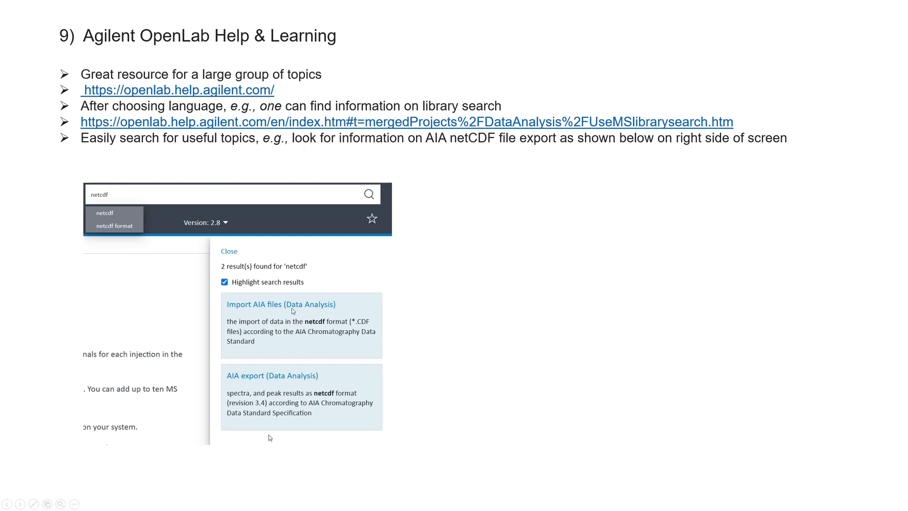
pyautogui.moveTo(293, 318)
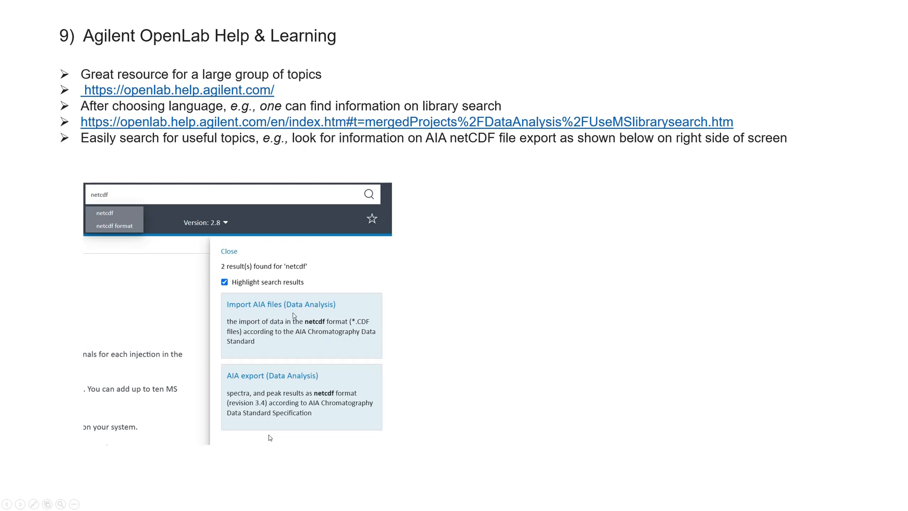